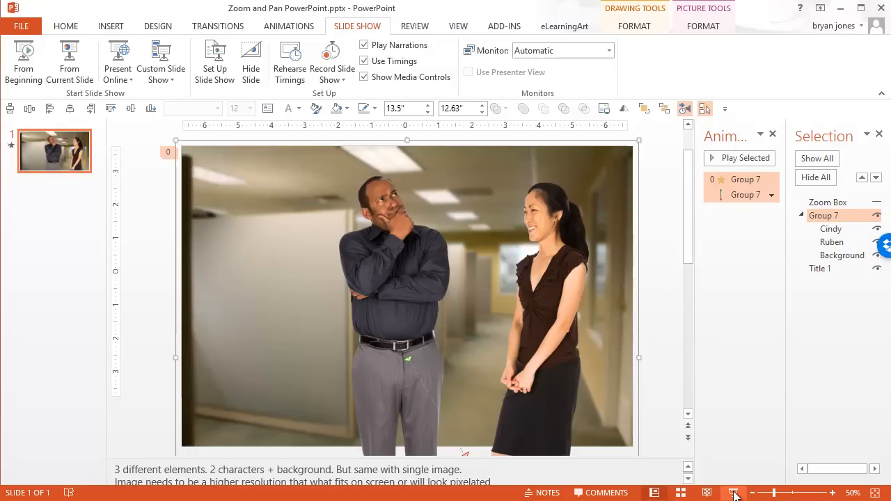
- Close the Selection Pane so Group 7's zoom and pan animations show in the Animation Pane
click(734, 493)
text( SOURCE FILES)
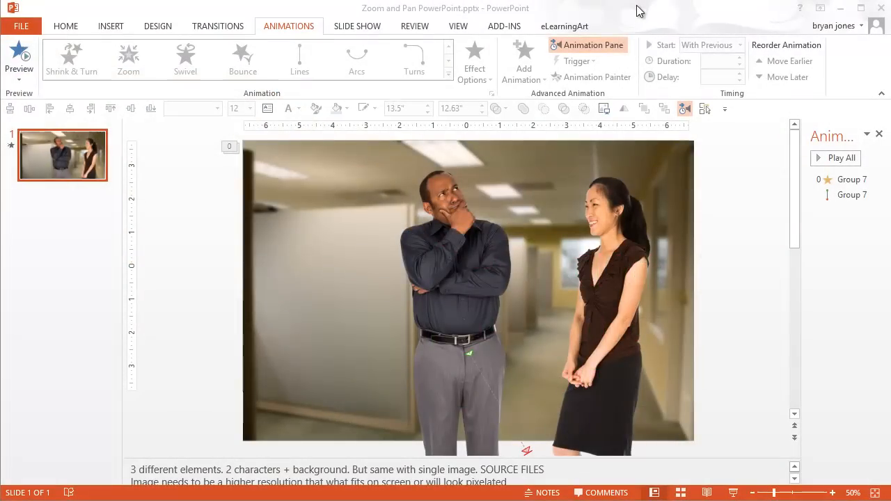
- Select the grouped office scene, reopen the Selection Pane, and duplicate slide 1
click(357, 26)
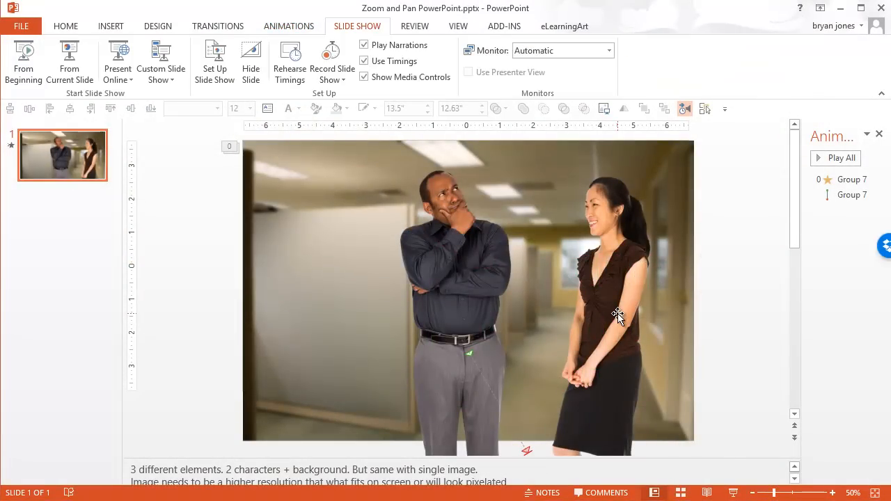
mouse_move(291, 210)
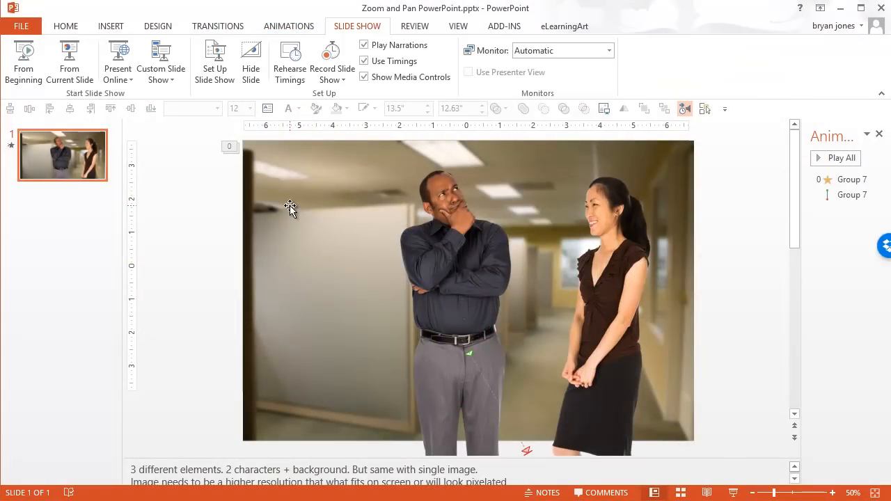
click(570, 226)
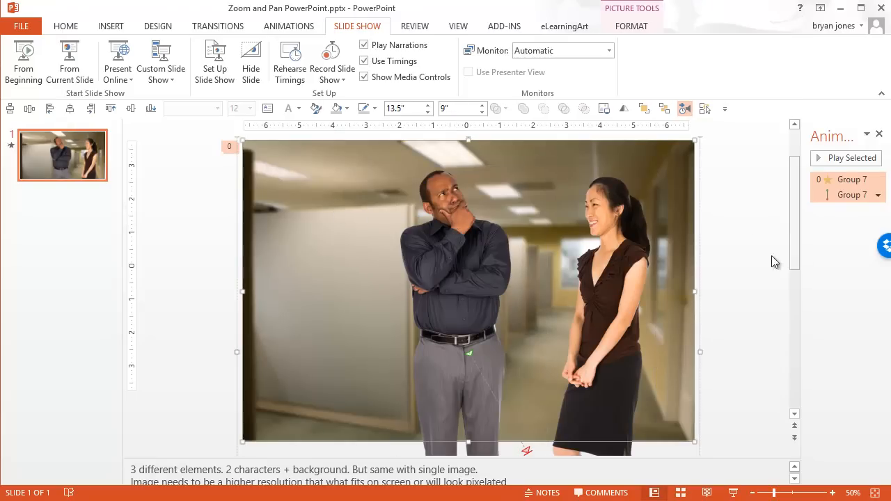
click(705, 108)
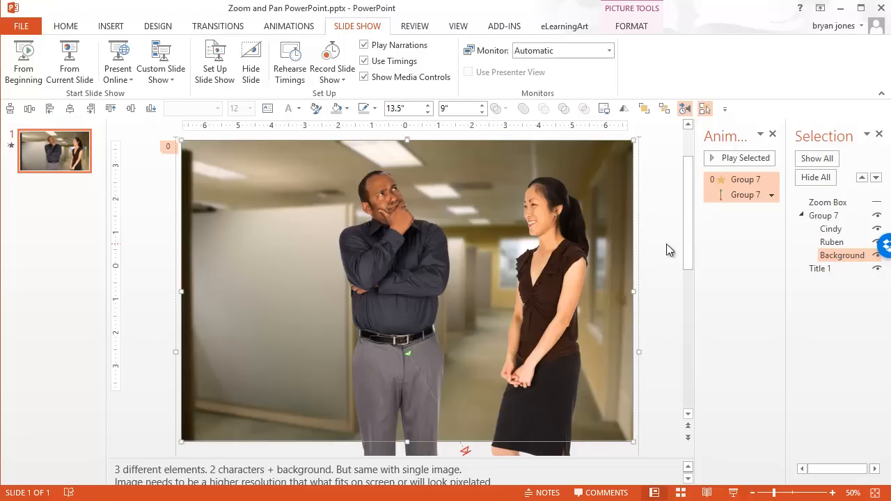
mouse_move(661, 257)
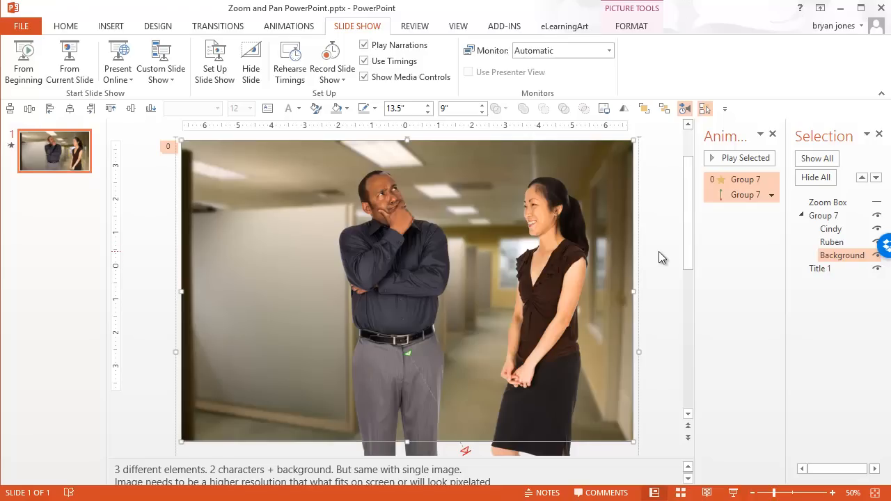
mouse_move(180, 140)
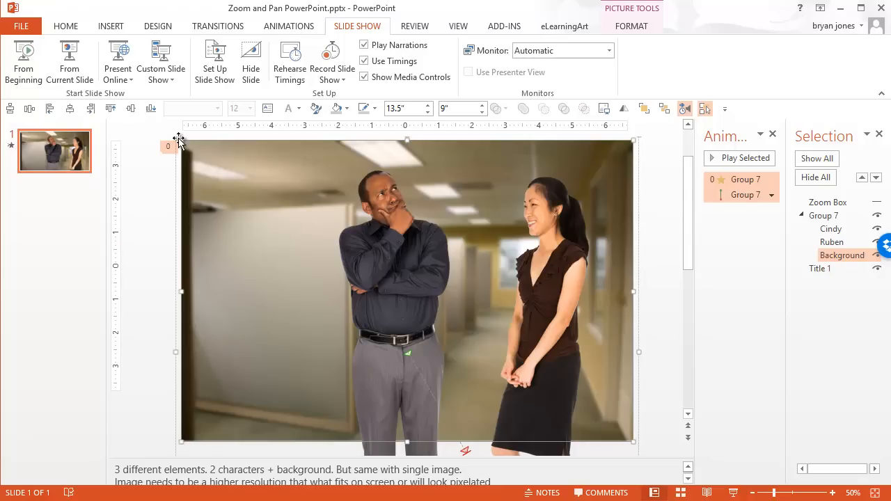
mouse_move(381, 270)
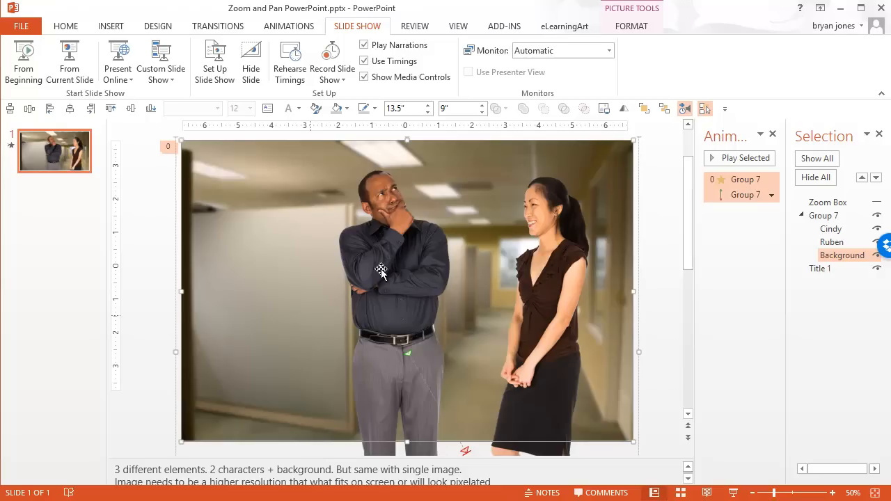
mouse_move(458, 315)
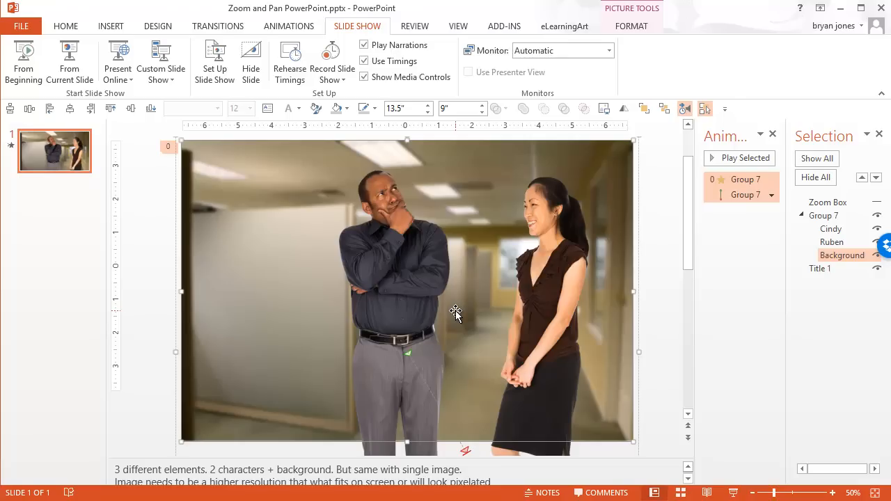
mouse_move(334, 293)
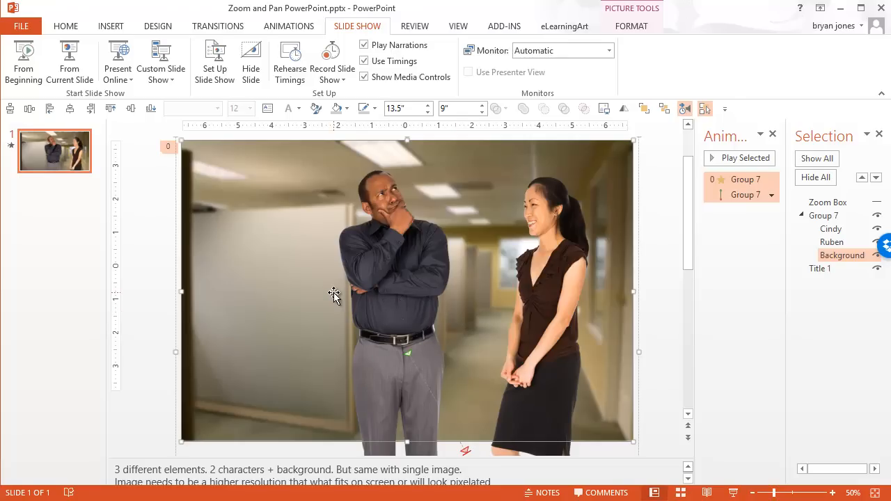
mouse_move(550, 317)
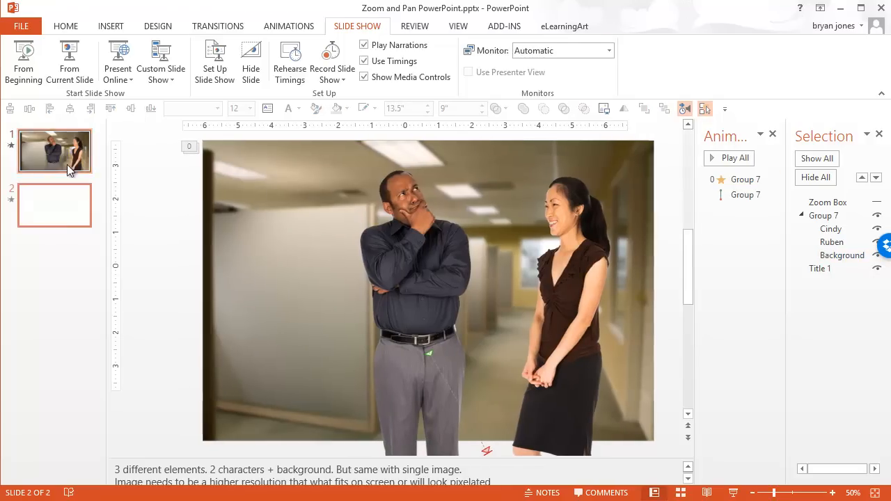
- Delete the copied Group 7 zoom and pan animations on slide 2, then reselect Group 7
click(55, 204)
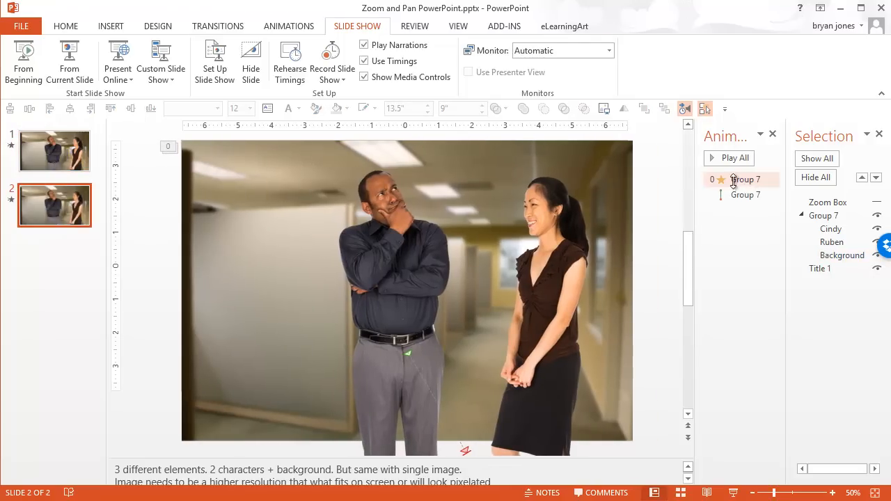
click(742, 180)
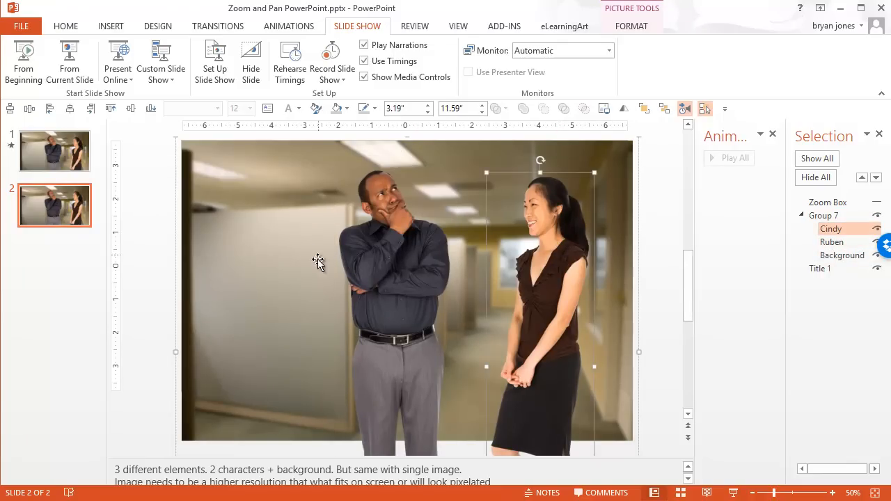
mouse_move(404, 264)
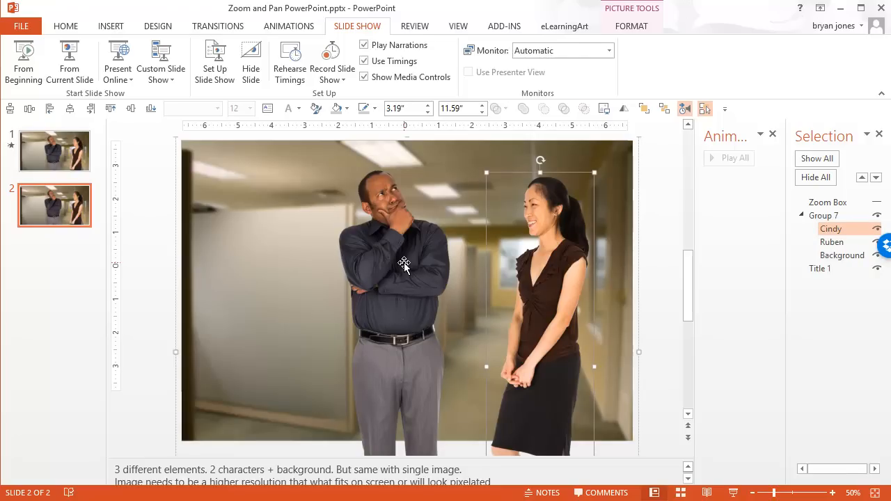
mouse_move(271, 263)
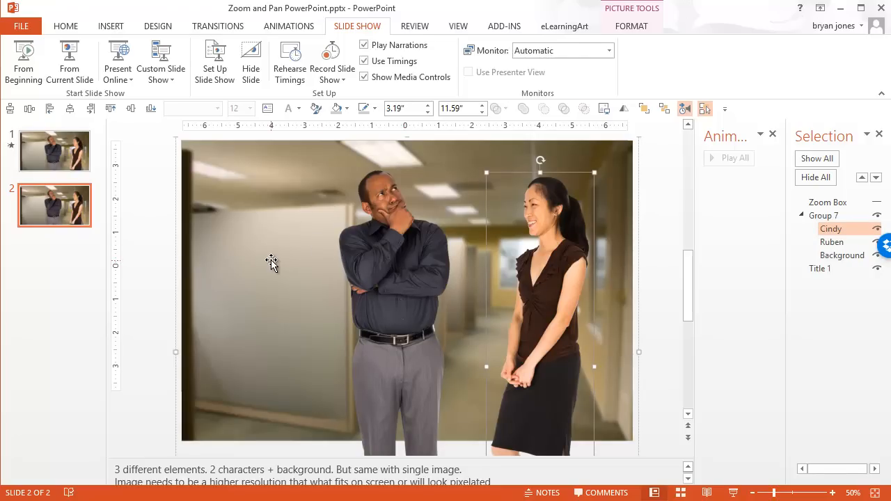
click(842, 255)
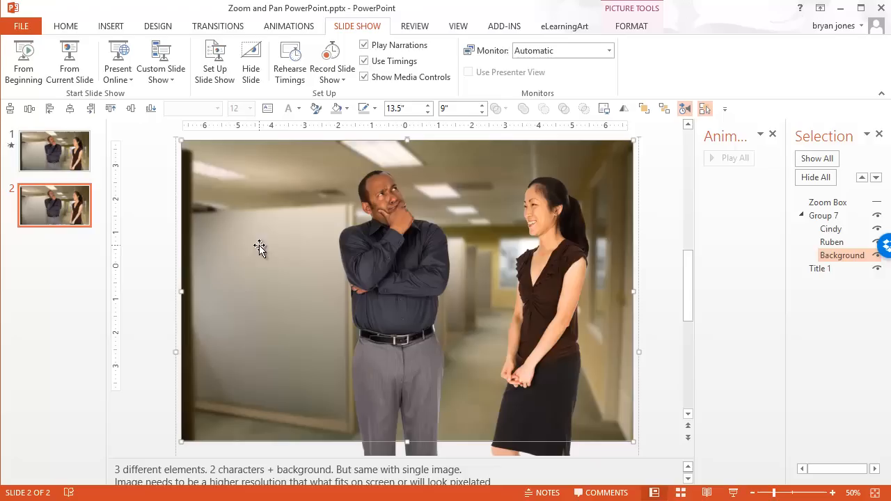
click(824, 215)
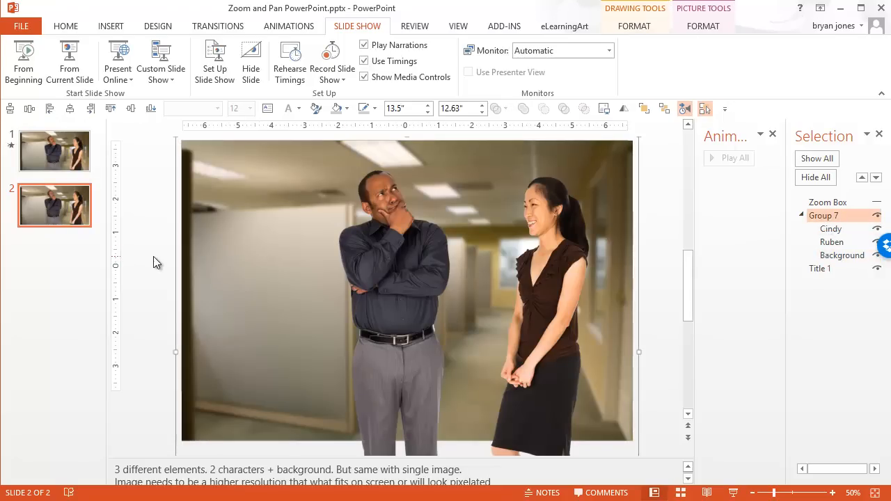
mouse_move(289, 26)
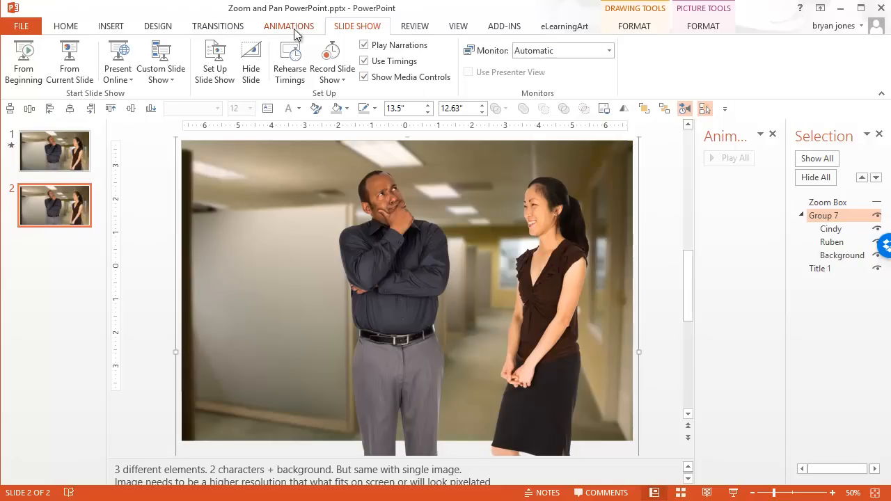
- Add a Grow/Shrink emphasis animation to Group 7 on slide 2
click(289, 26)
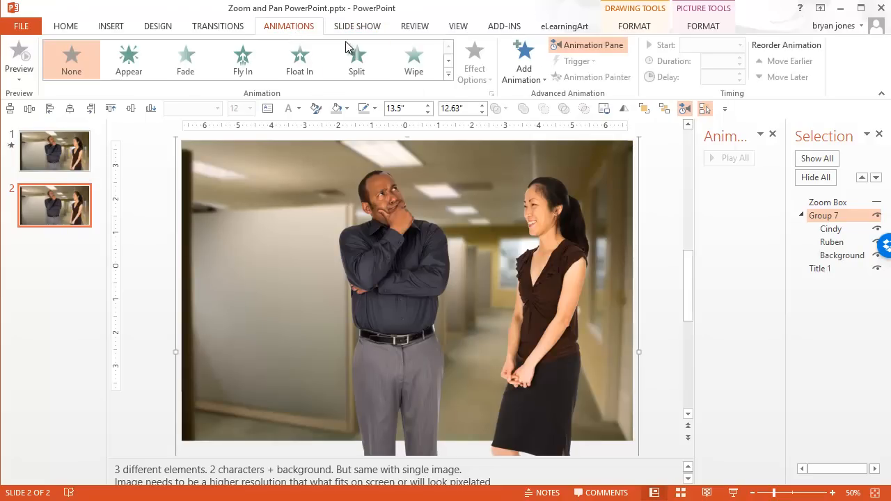
click(523, 61)
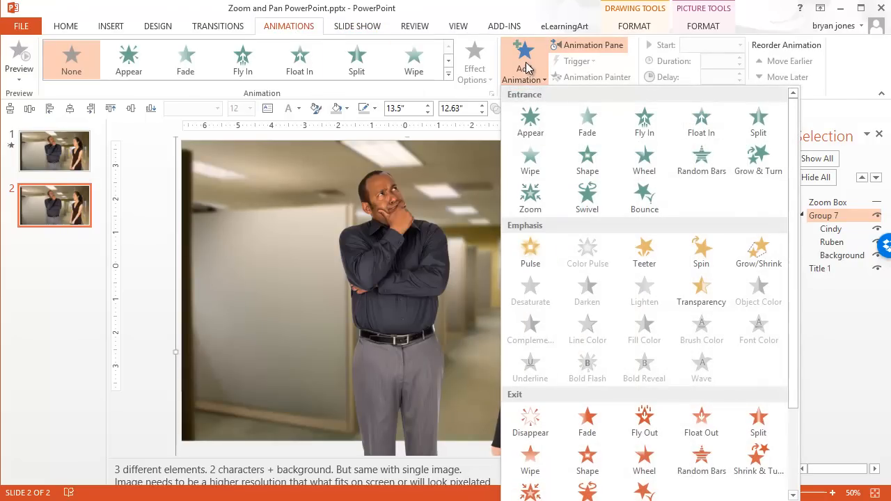
click(758, 253)
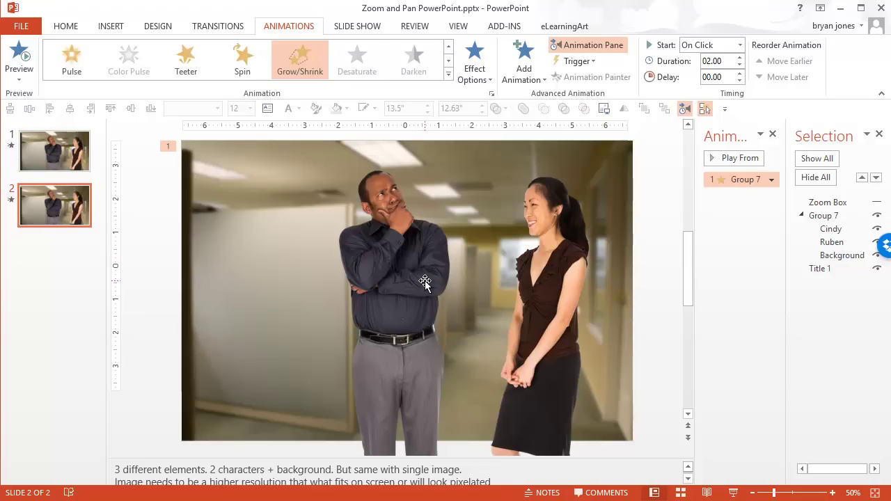
click(772, 180)
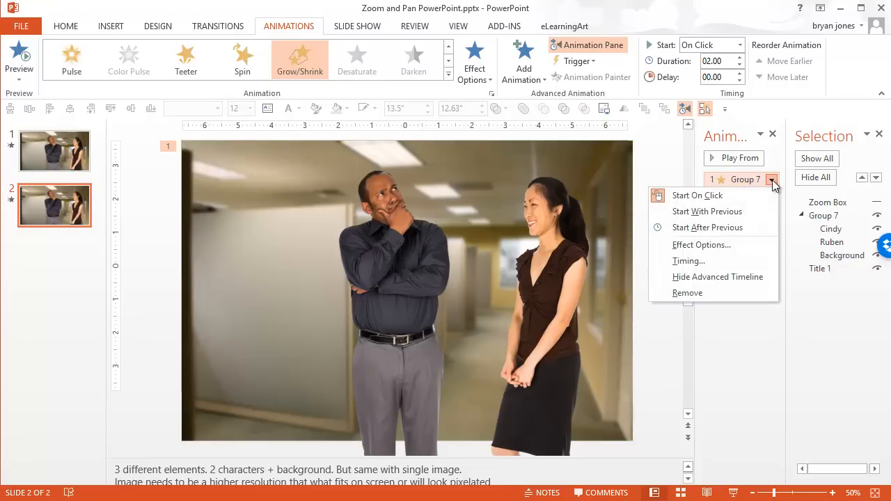
- Set Grow/Shrink size to 150% with 0-second smooth start and end, then preview
click(702, 244)
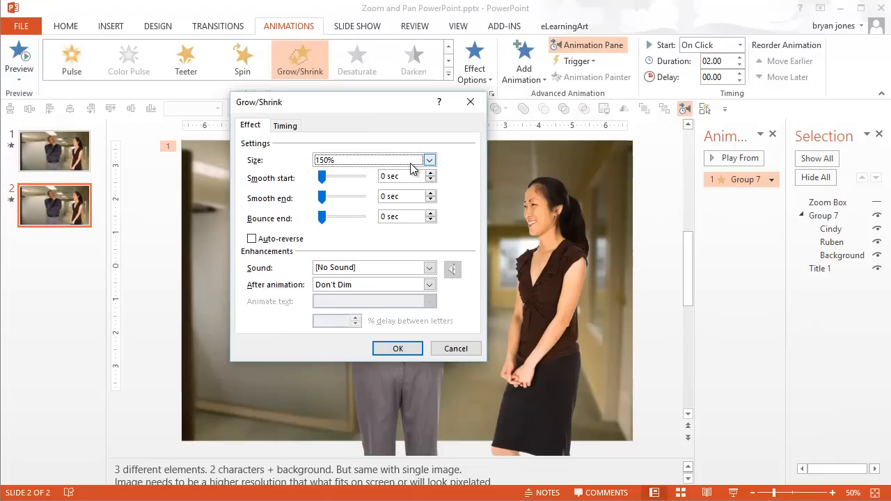
click(430, 159)
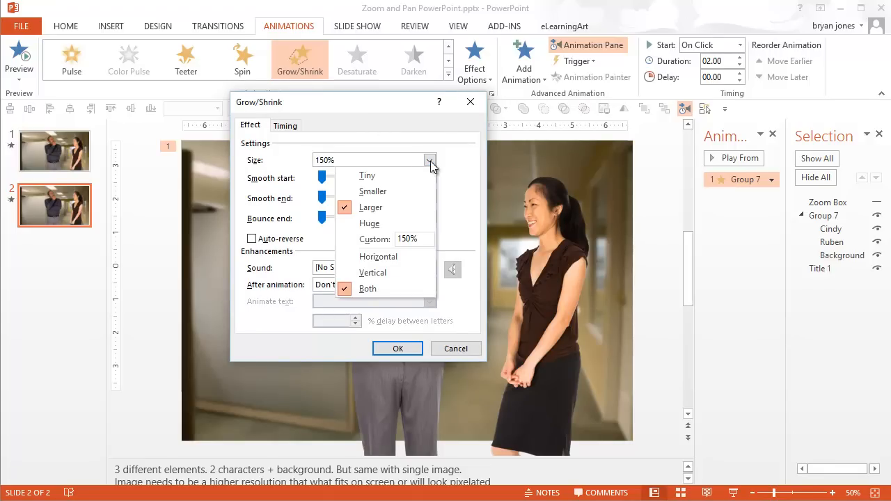
mouse_move(376, 165)
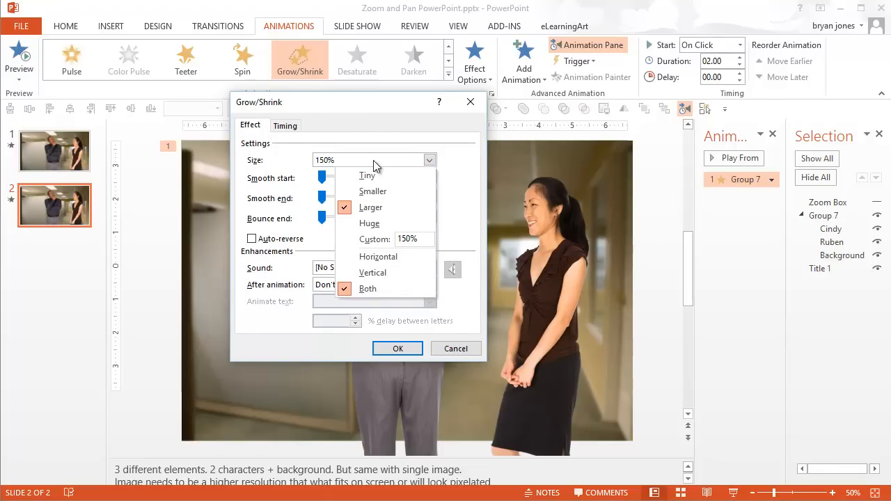
mouse_move(372, 192)
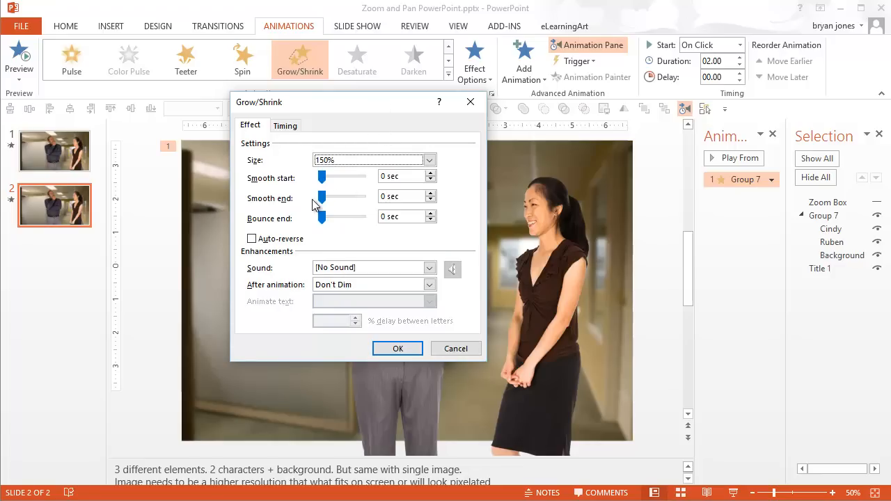
click(397, 348)
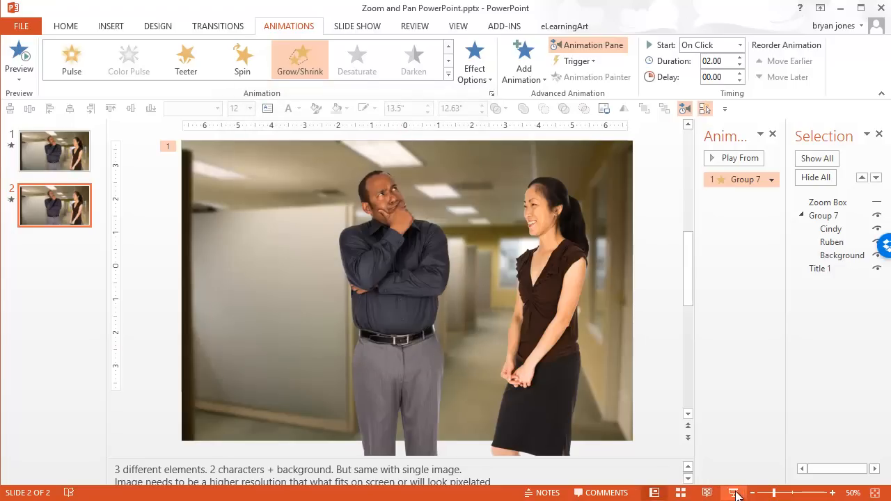
click(734, 492)
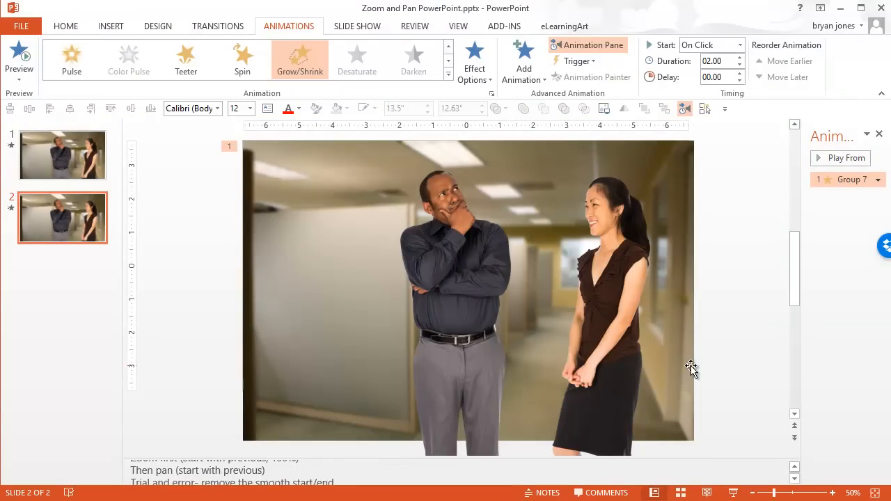
mouse_move(266, 201)
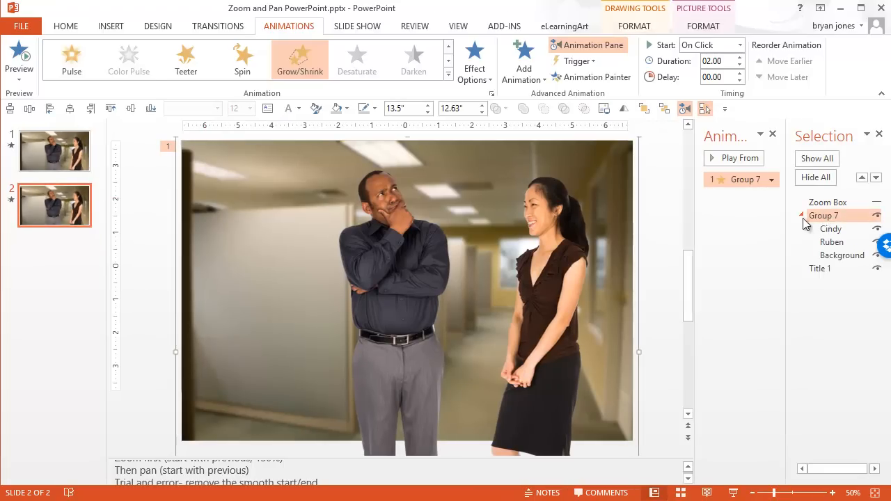
- Add a Lines motion path to Group 7 starting With Previous, then preview
click(522, 61)
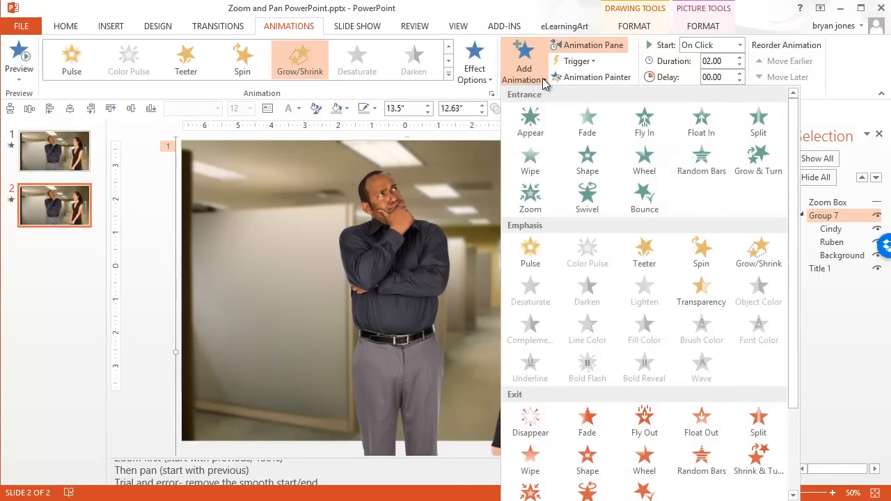
mouse_move(628, 294)
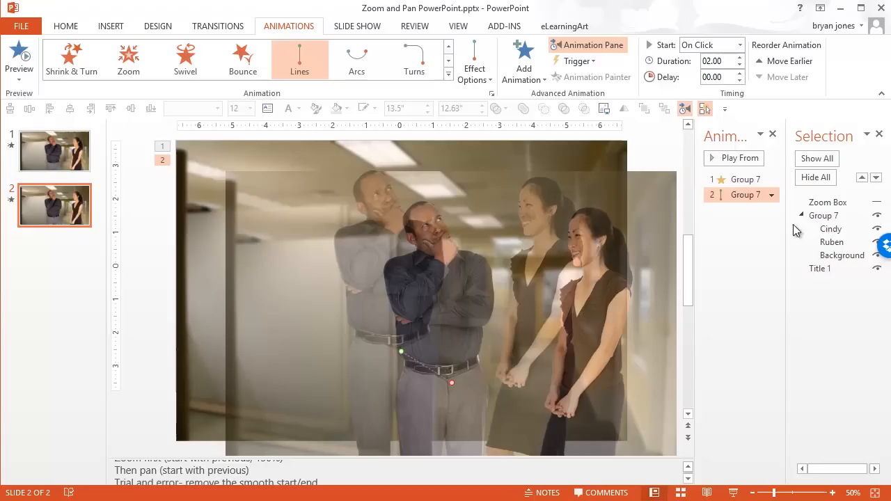
click(772, 195)
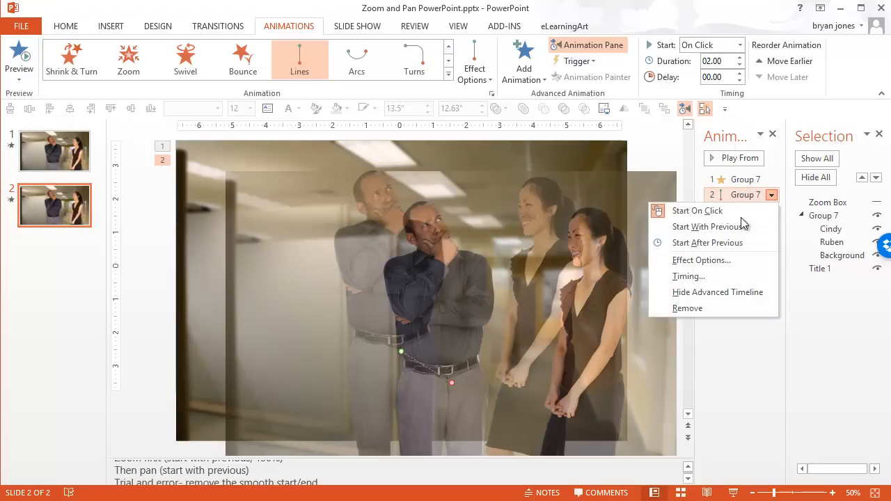
click(709, 226)
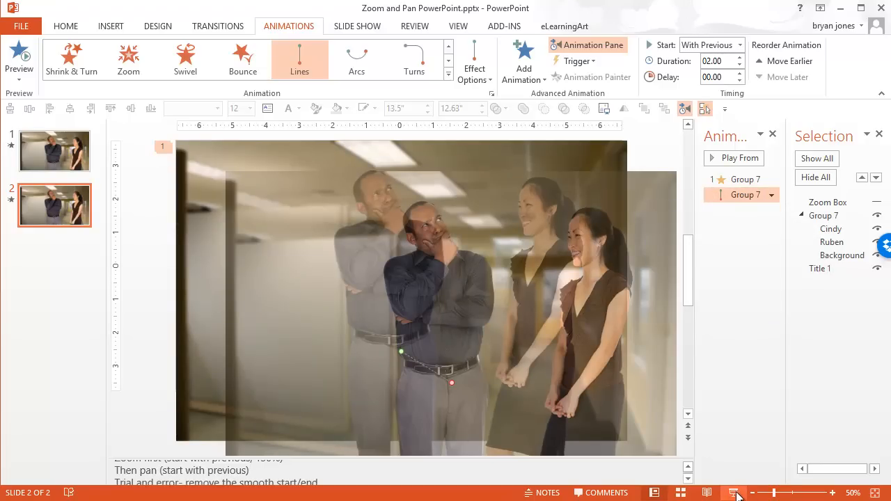
click(734, 493)
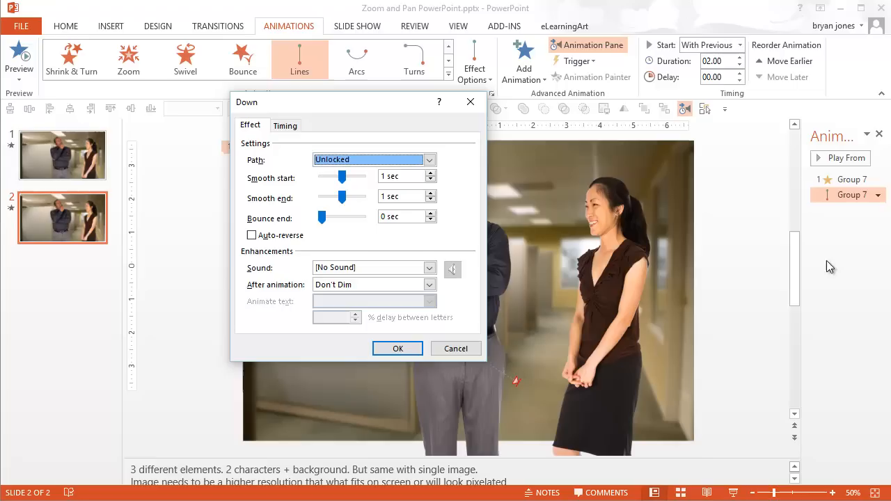
- Set the Down path's smooth start and end to 0, then play the slide show
drag(325, 176, 341, 176)
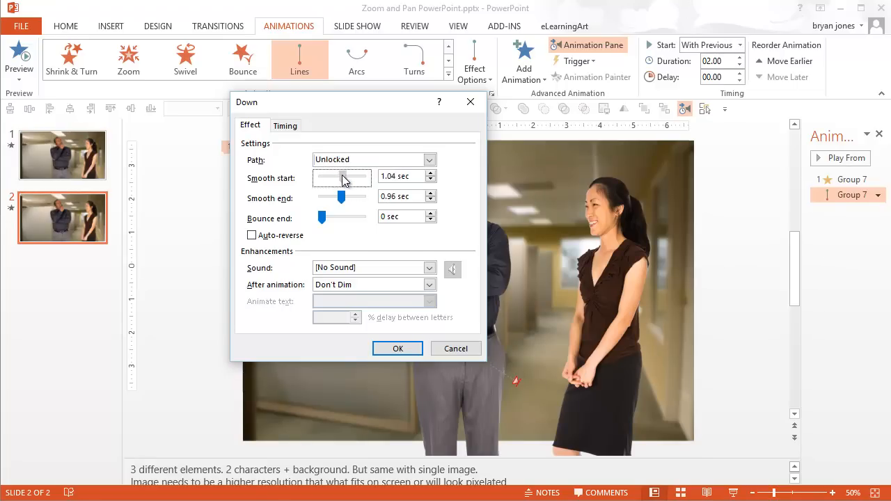
drag(362, 176, 334, 176)
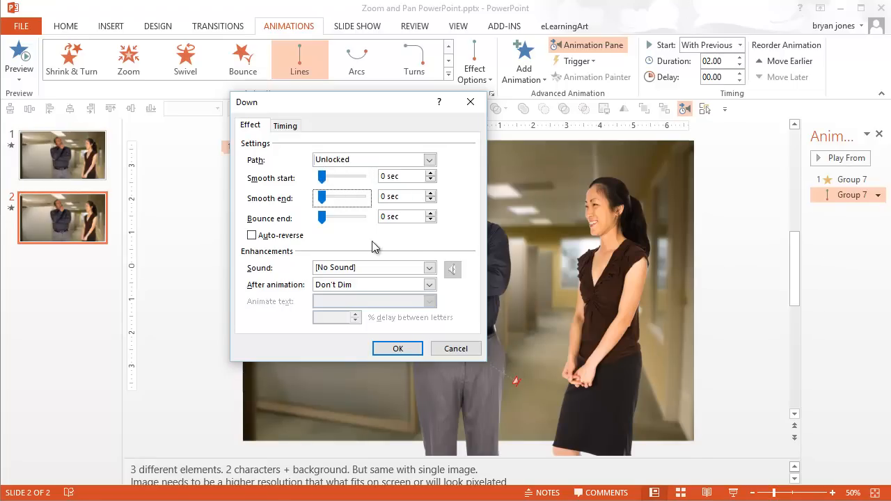
click(397, 348)
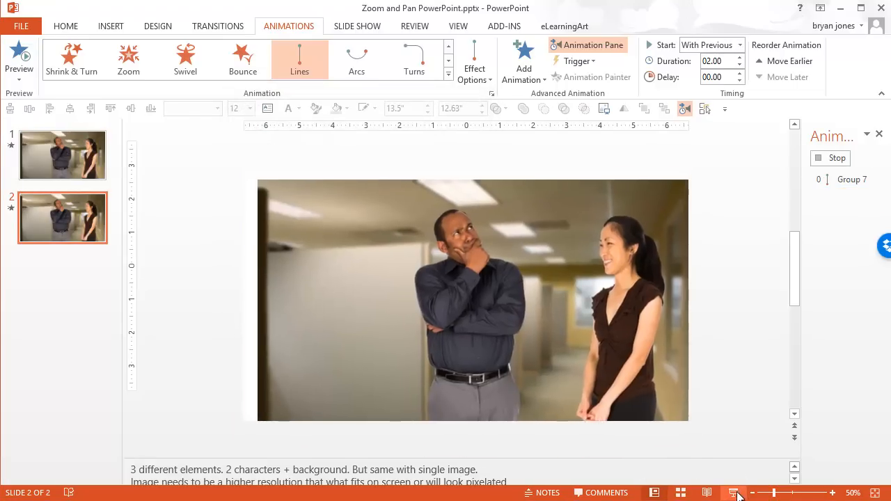
click(735, 492)
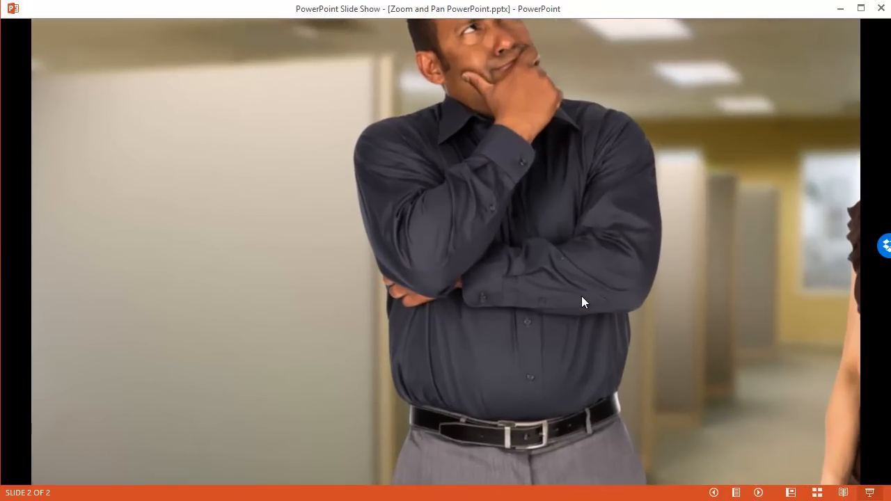
mouse_move(504, 205)
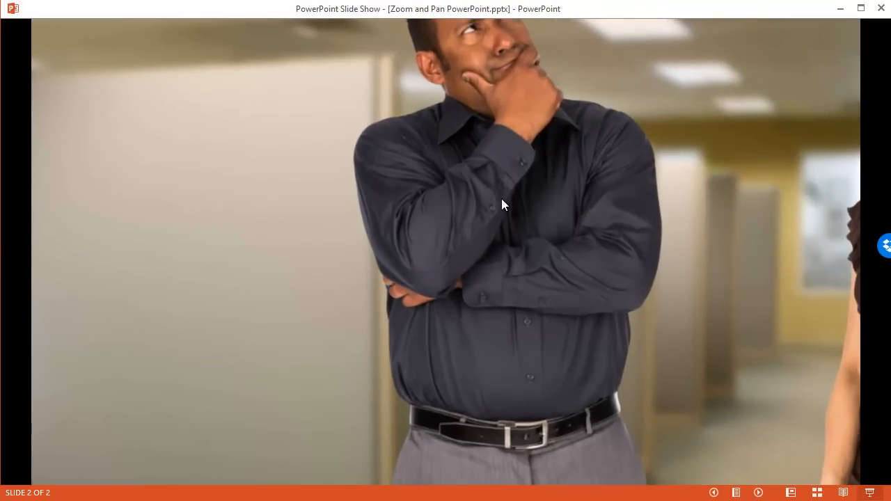
- End the slide show from its right-click menu
right_click(504, 204)
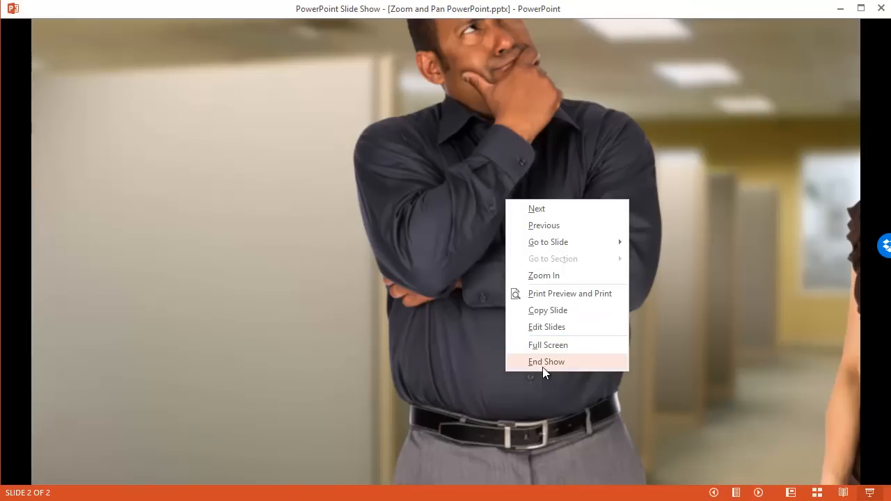
click(546, 362)
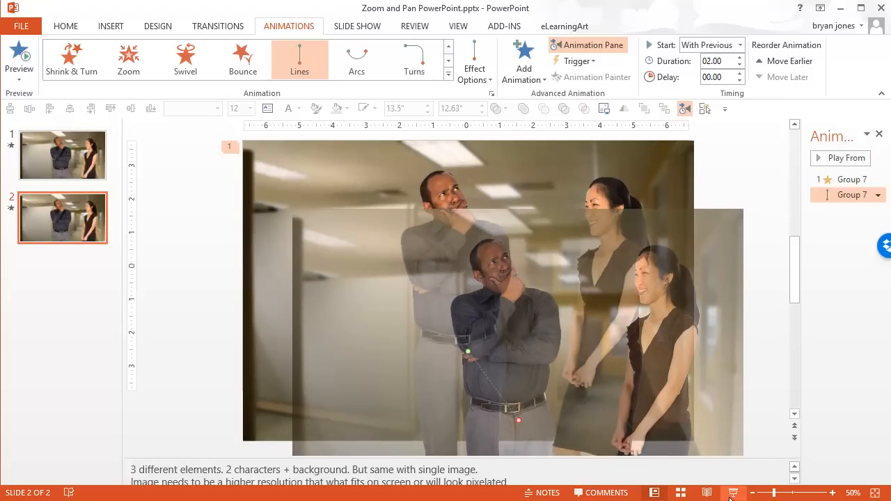
- Replay the zoom-and-pan slide show preview
click(733, 493)
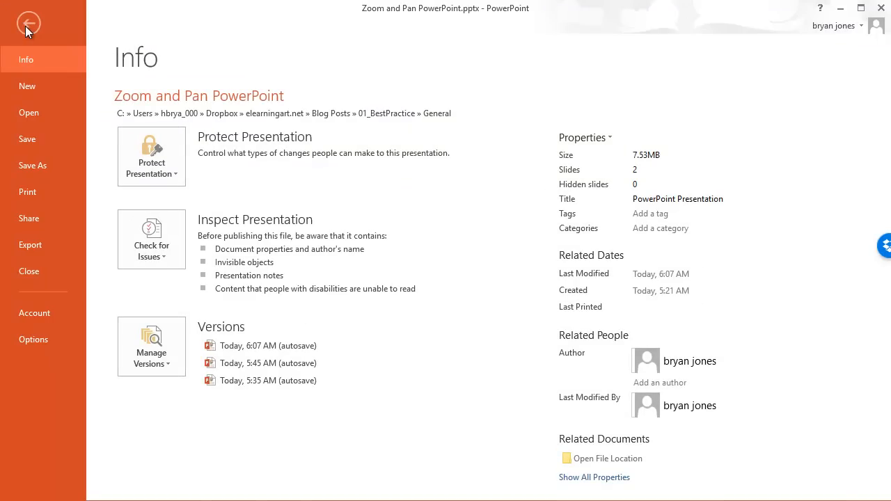
- Save the presentation as MPEG-4 video 'Zoom and Pan PowerPoint2' in the General folder
click(32, 165)
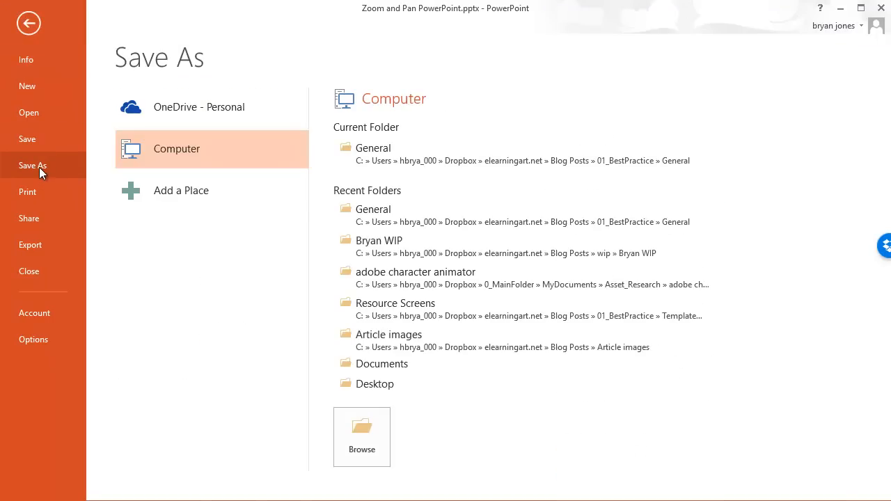
click(361, 437)
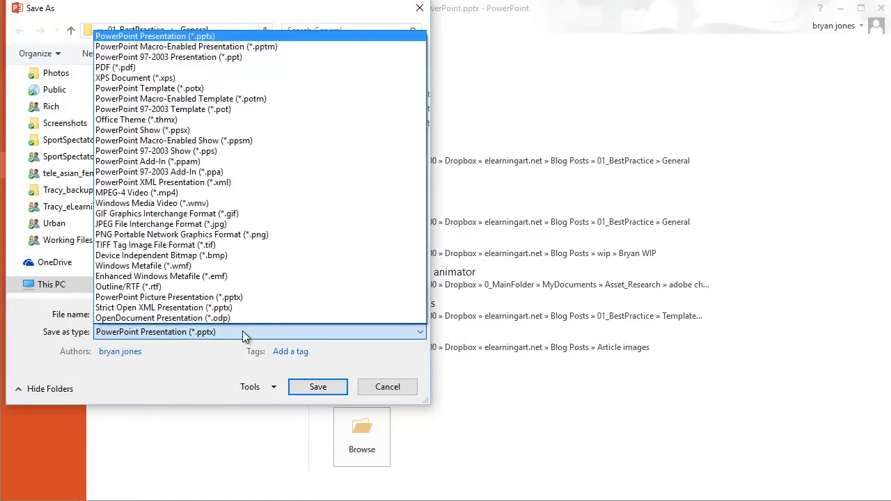
mouse_move(223, 151)
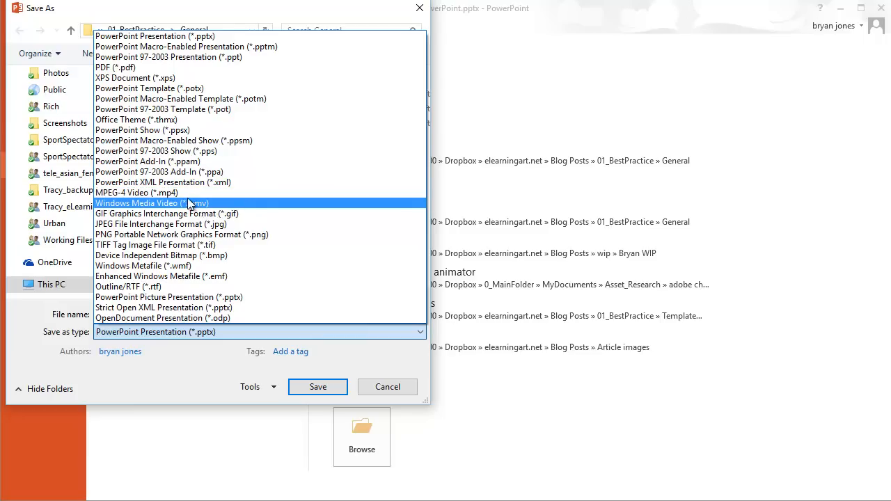
click(137, 193)
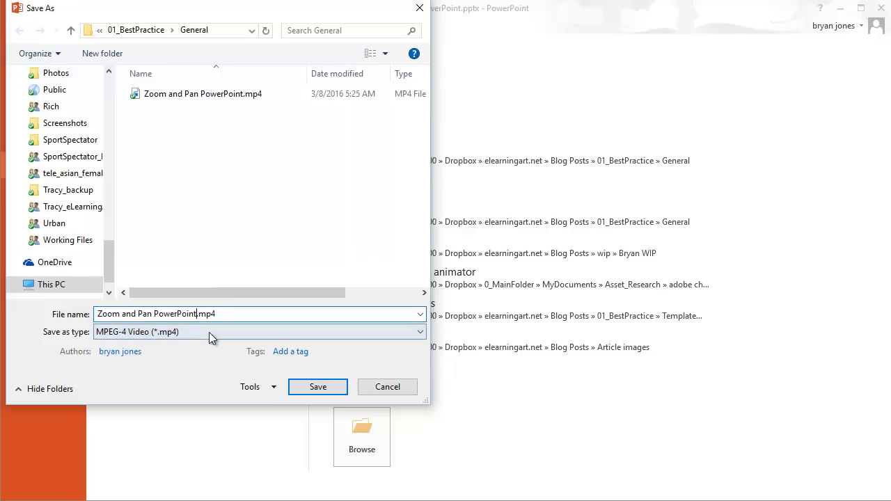
text(2)
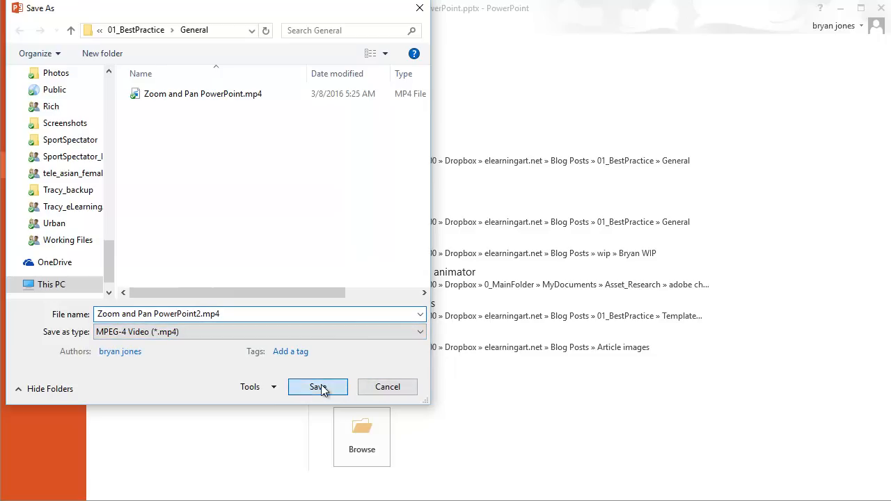
click(318, 387)
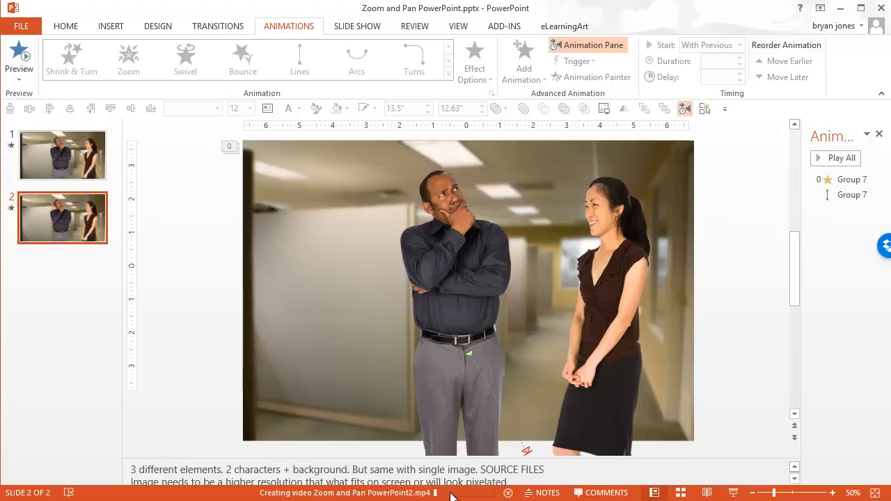
mouse_move(463, 496)
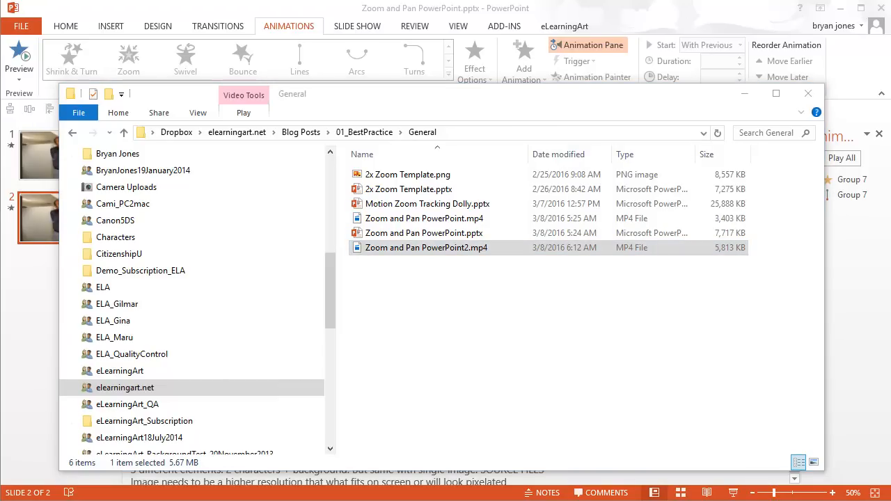
- Play Zoom and Pan PowerPoint2.mp4 from the General folder in Movies & TV
double_click(425, 247)
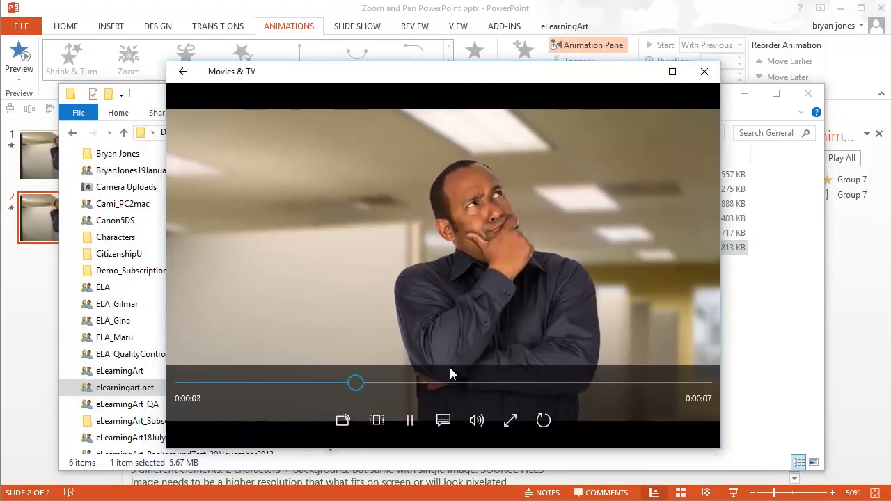